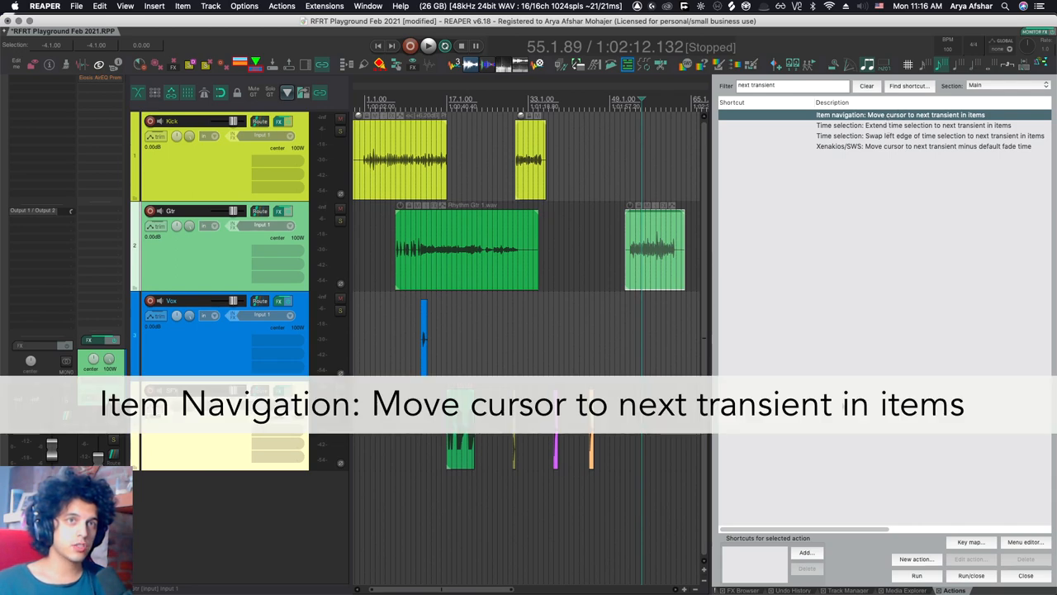
Bind Tab to 'Move cursor to next transient in items', override the old mapping, and jump to a transient
click(806, 553)
text(Q)
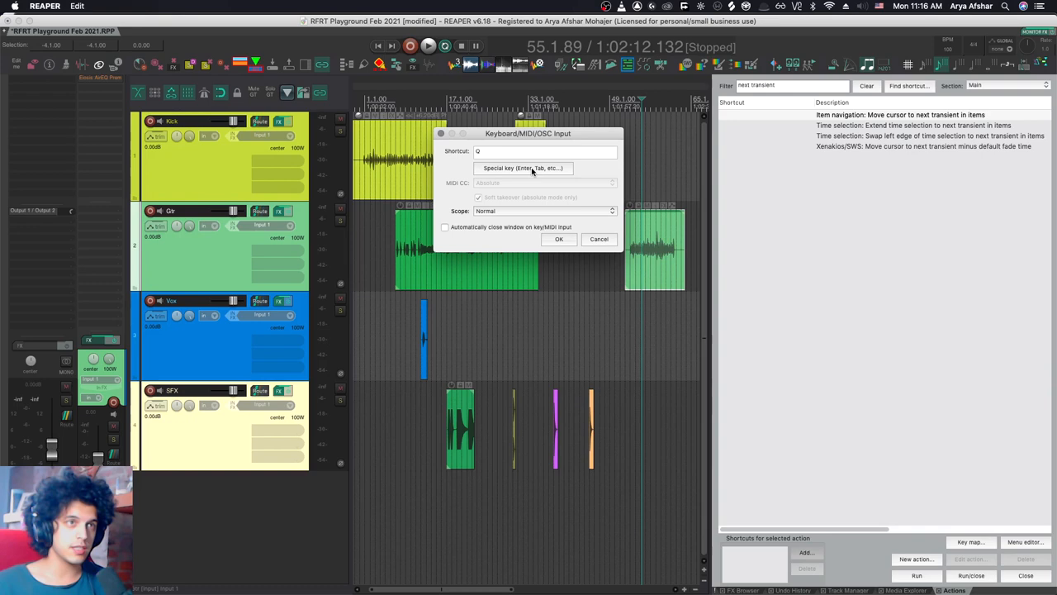
key(Tab)
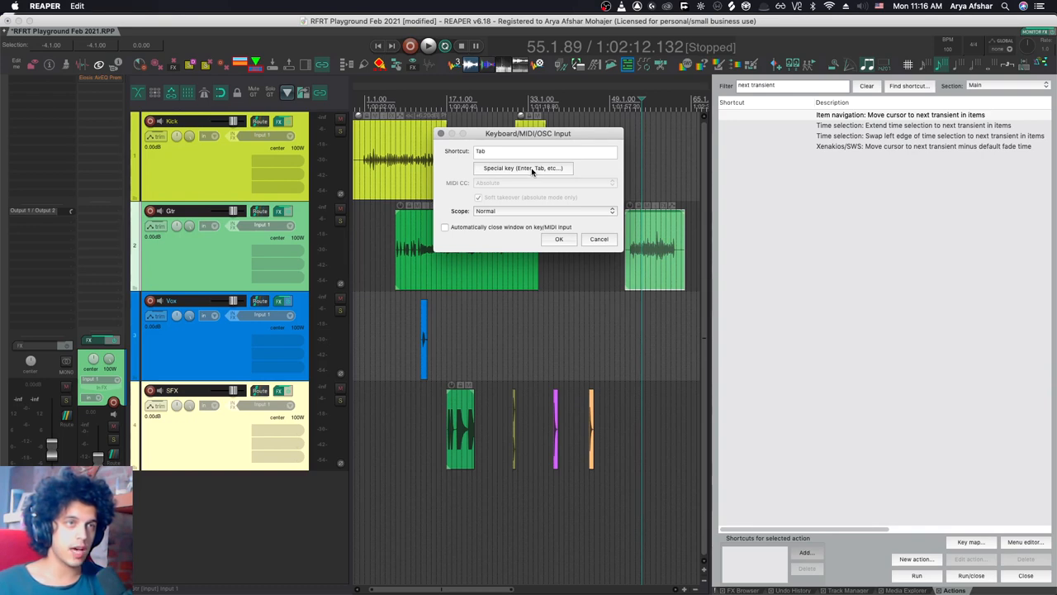
click(559, 238)
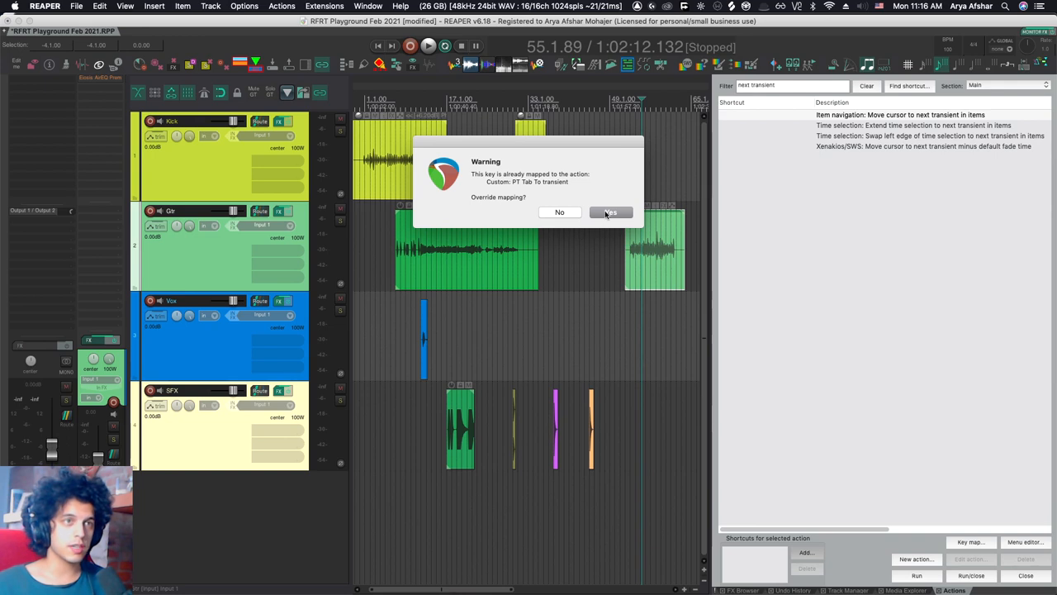
click(610, 212)
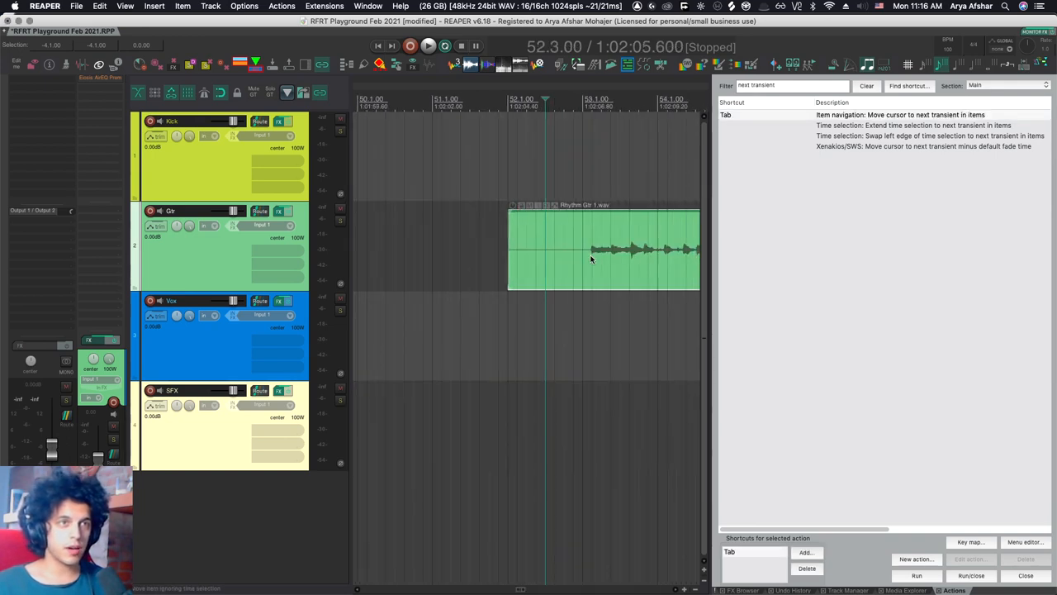
key(Tab)
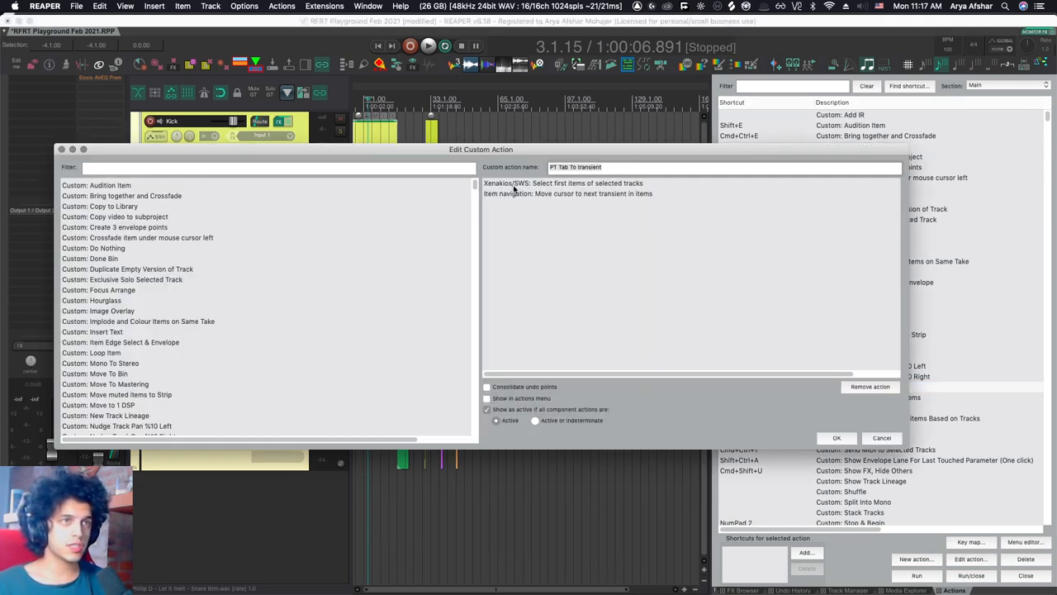
mouse_move(551, 240)
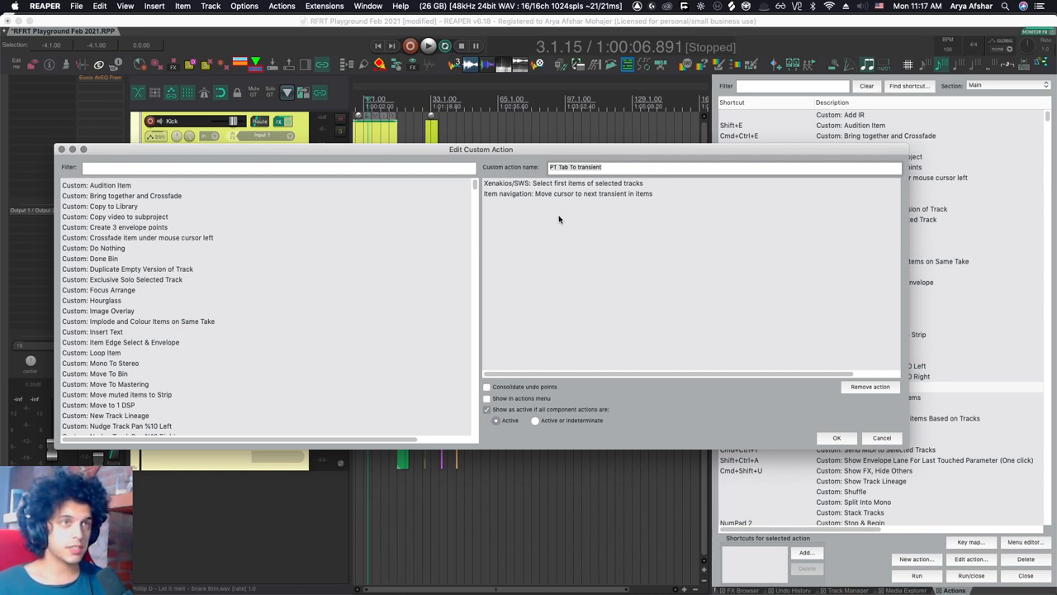
mouse_move(591, 210)
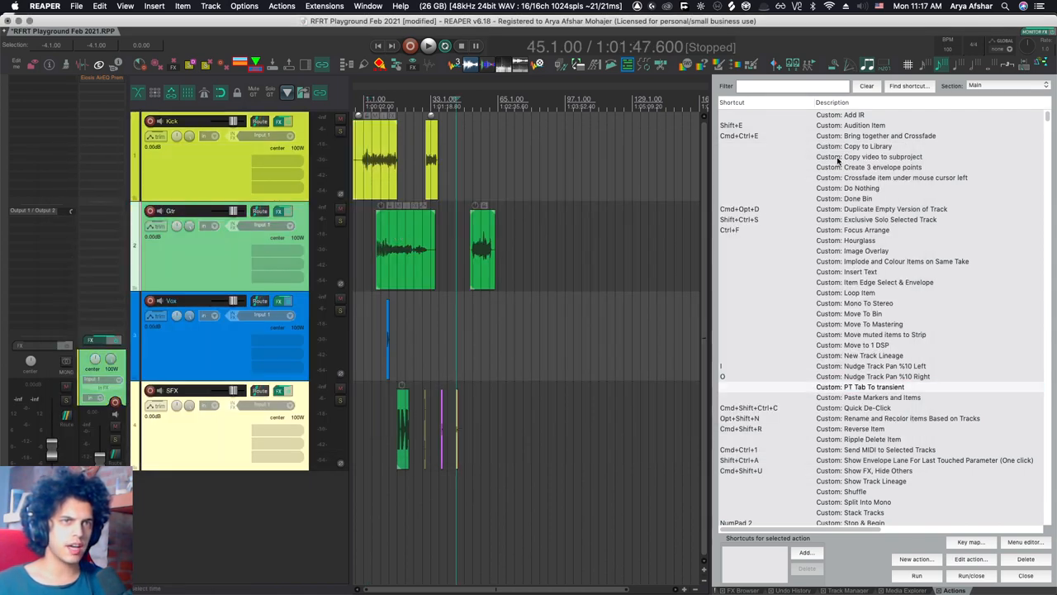
Begin adding a Special-key Tab shortcut to 'Custom: PT Tab To transient'
click(803, 553)
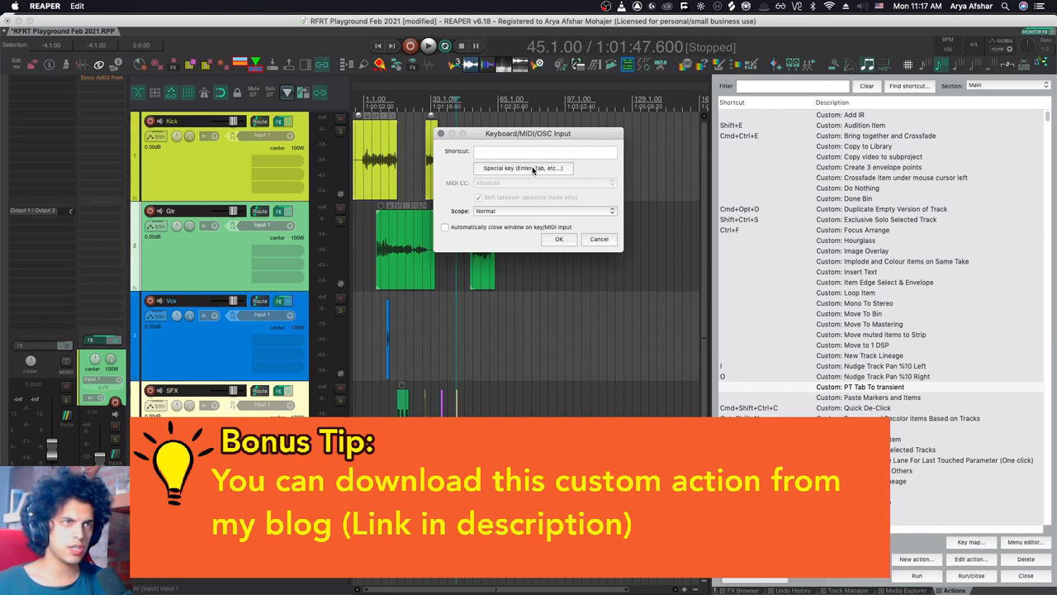
click(558, 239)
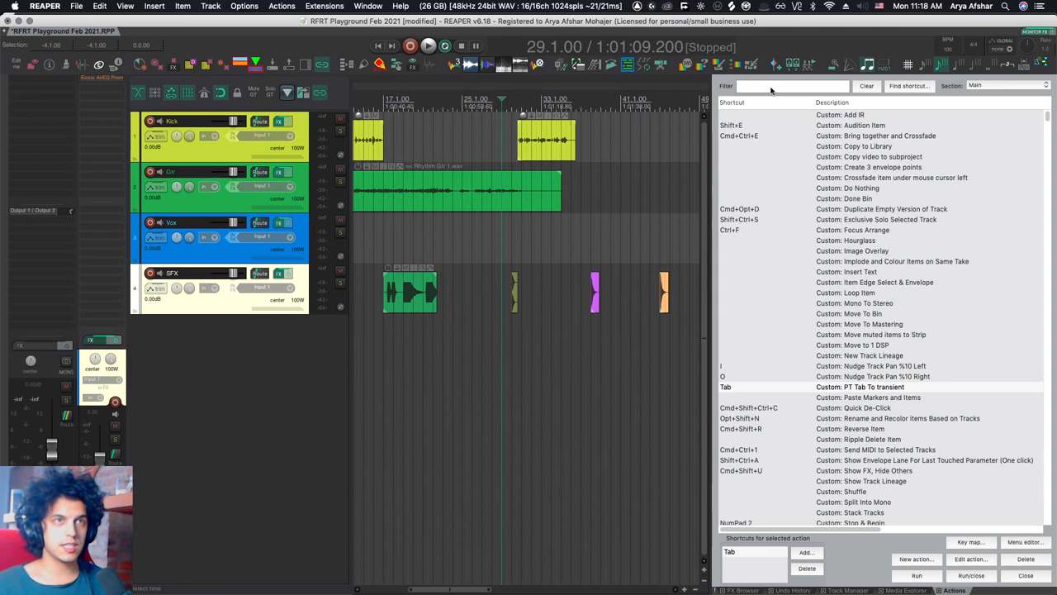
Filter actions for 'transien', sweep the threshold from -26.6 to -8.6 dB, and adjust sensitivity
text(transien)
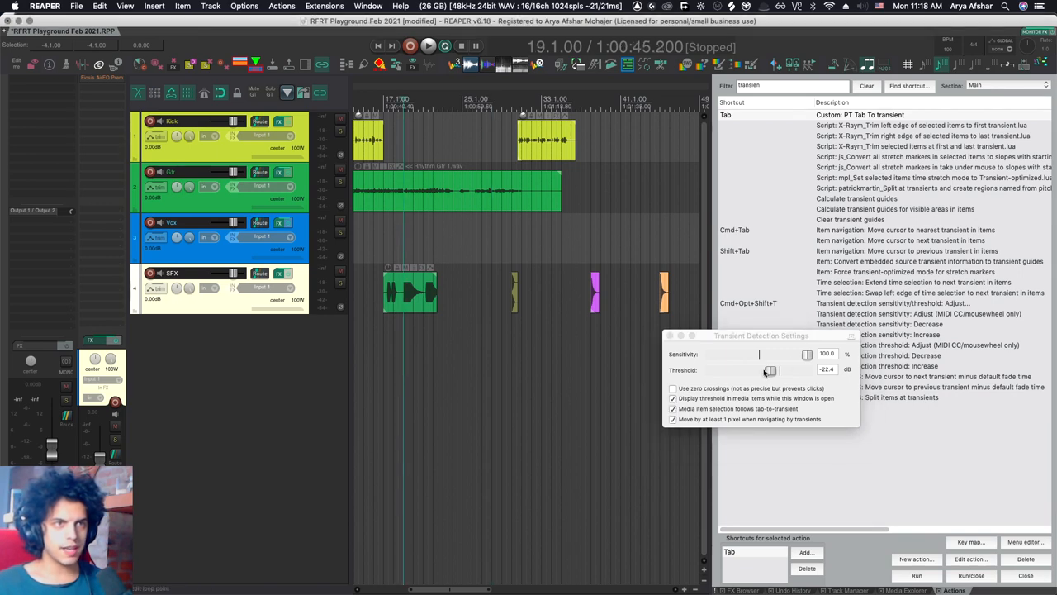
drag(770, 369, 763, 369)
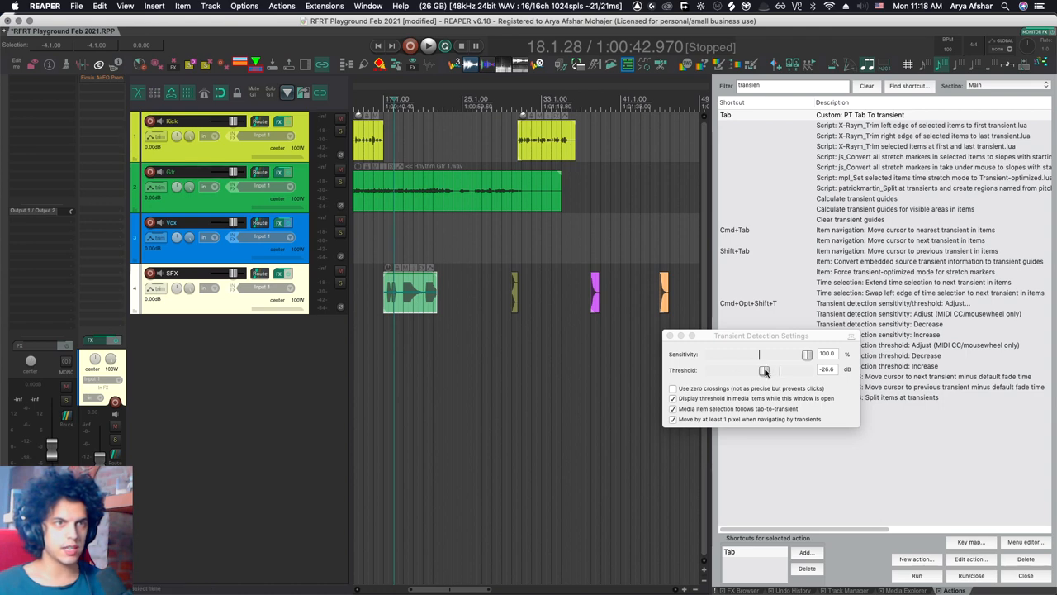
drag(765, 370, 775, 370)
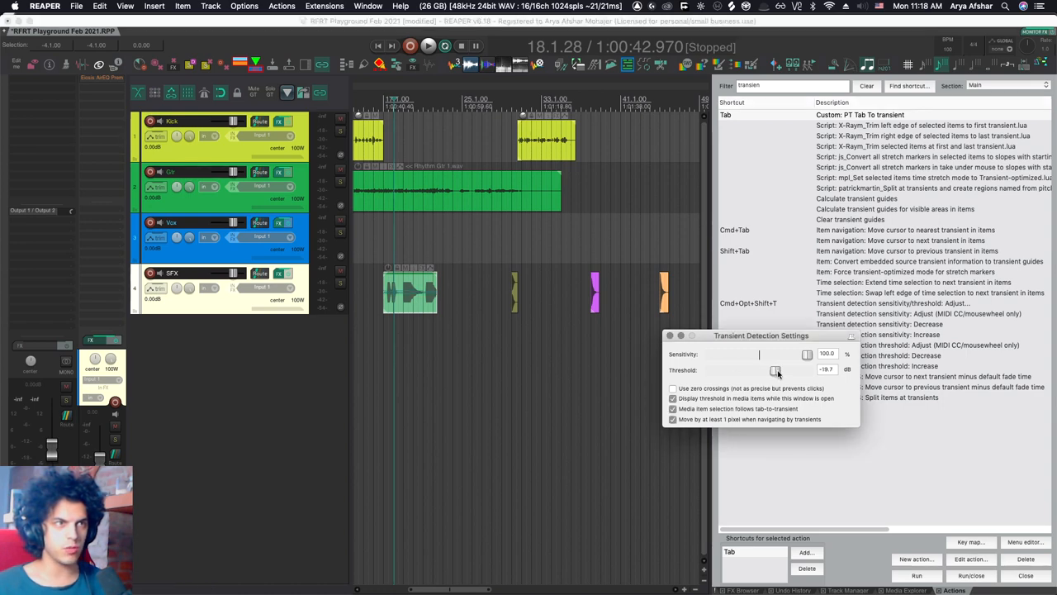
drag(776, 370, 786, 370)
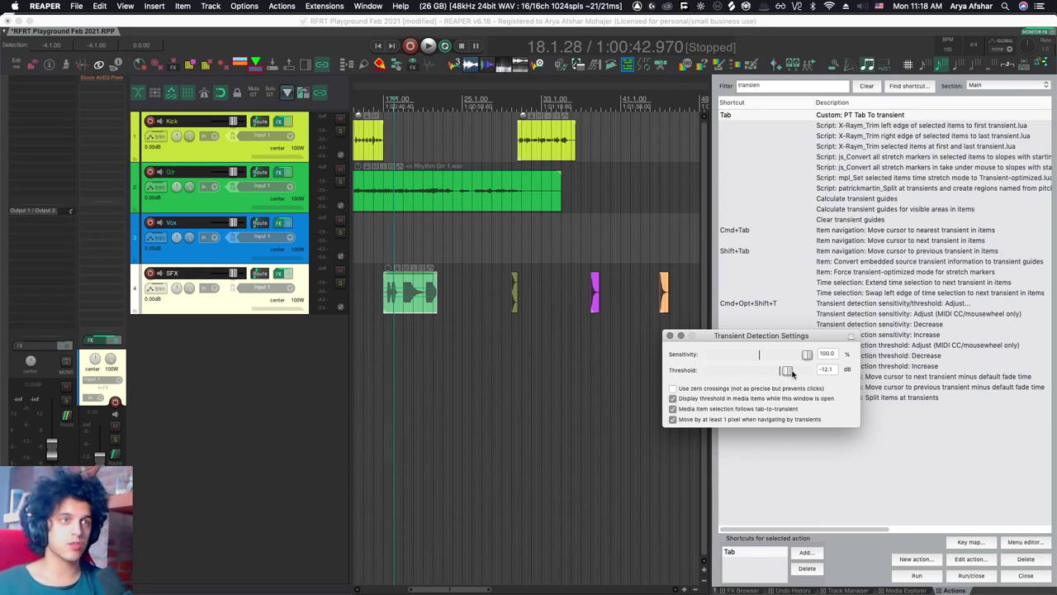
drag(786, 369, 789, 369)
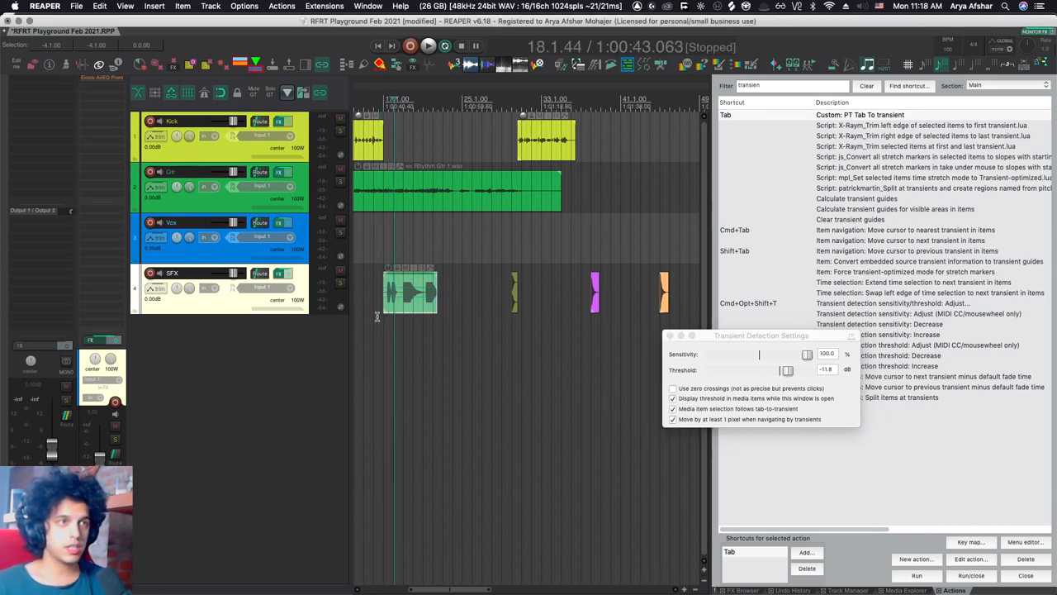
drag(786, 370, 795, 370)
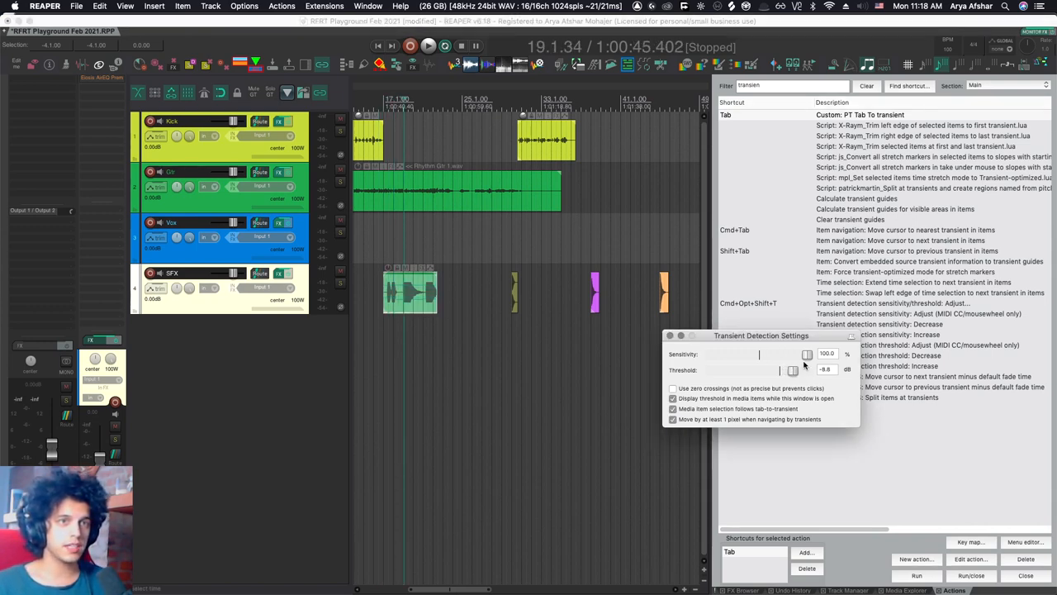
drag(805, 354, 789, 353)
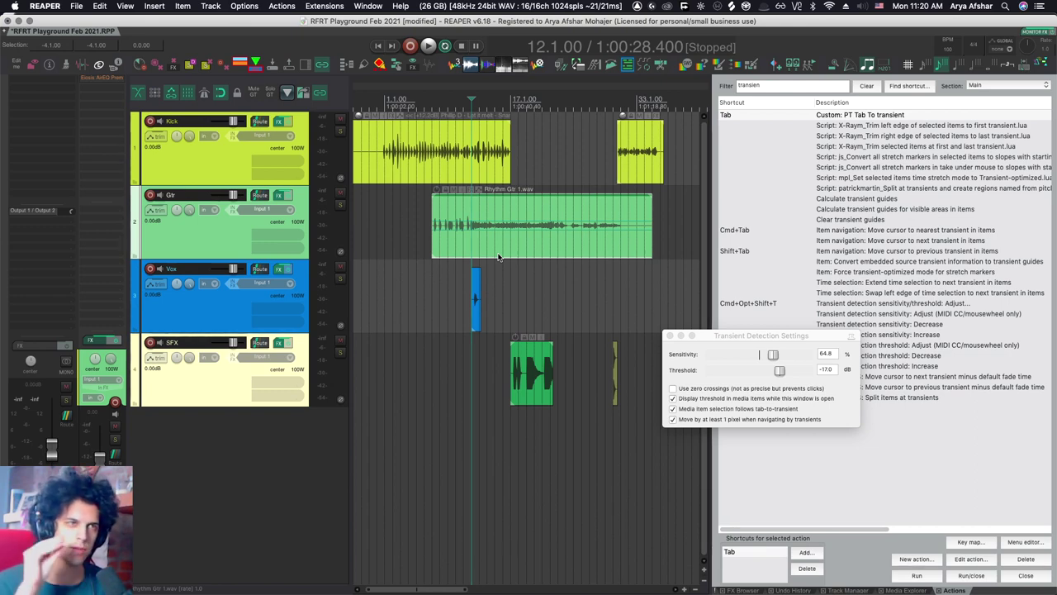
mouse_move(745, 298)
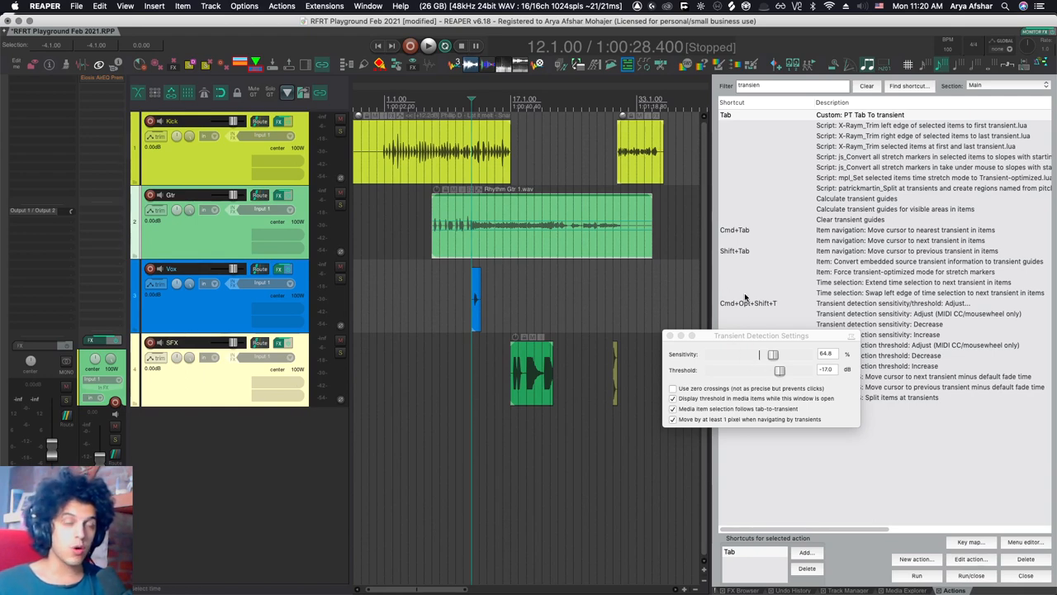
Raise transient detection sensitivity to about 69%
drag(774, 354, 790, 353)
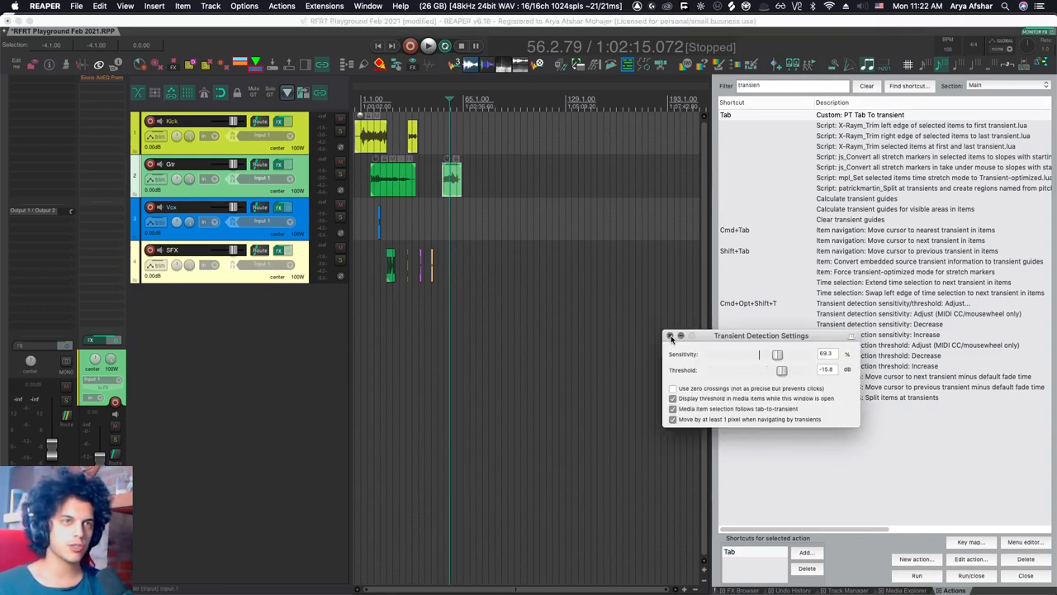
Close Transient Detection Settings, leaving sensitivity at 69.3% and threshold at -15.8 dB
click(672, 336)
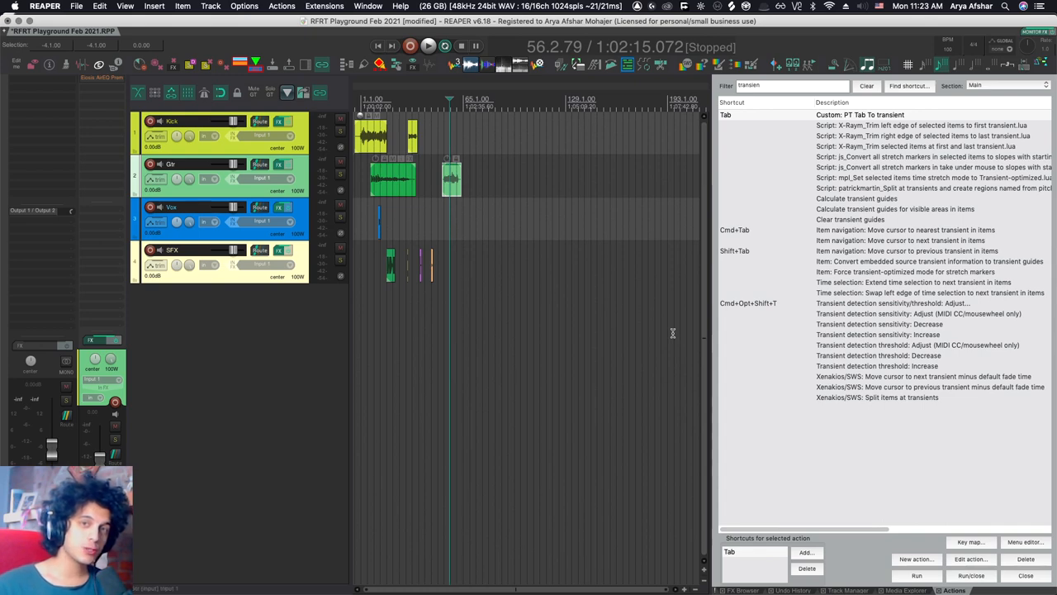